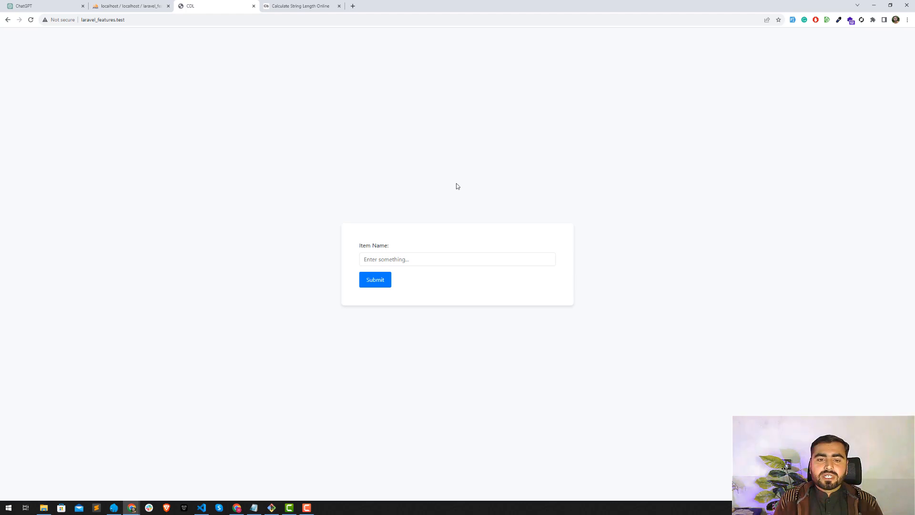
{"action": "mouse_move", "coordinate": [424, 164]}
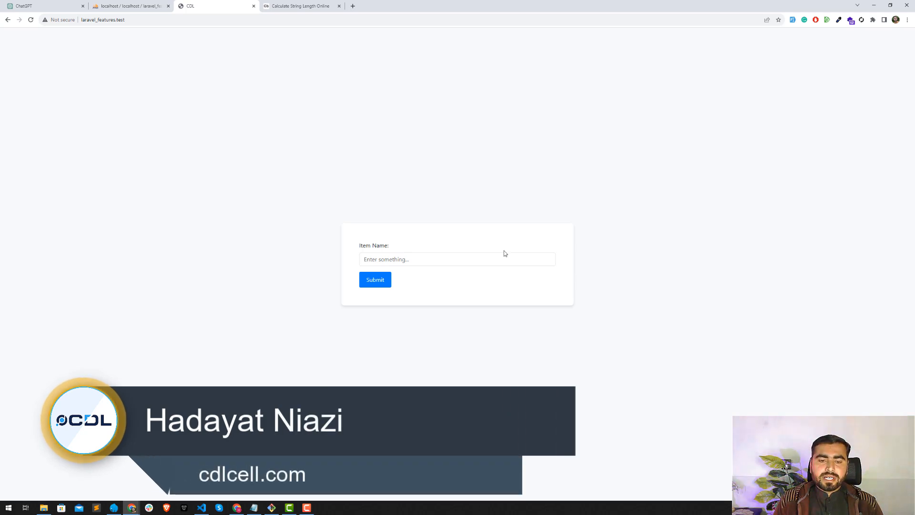
Step: Switch from the item-name form to the phpMyAdmin tab for the items table
{"action": "left_click", "coordinate": [129, 6]}
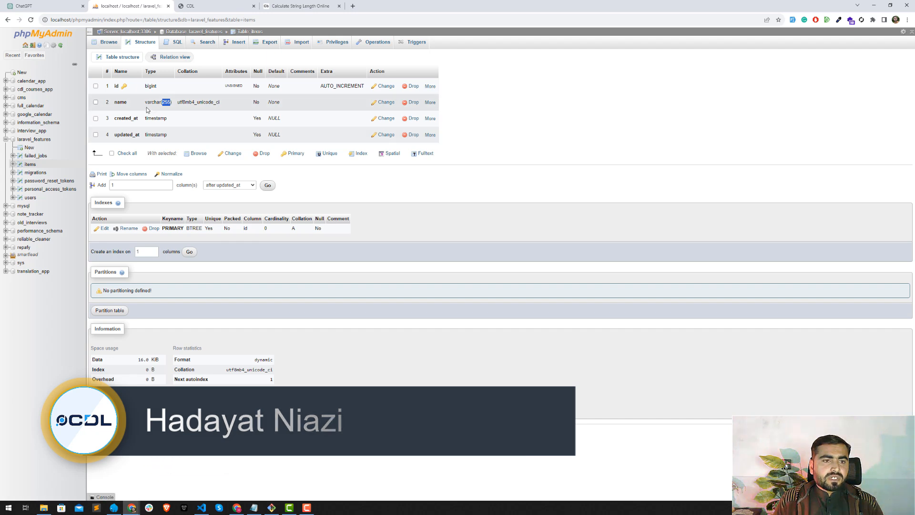
Step: Inspect the items table's name column (varchar(255)), then move to the VS Code project
{"action": "left_click", "coordinate": [95, 102]}
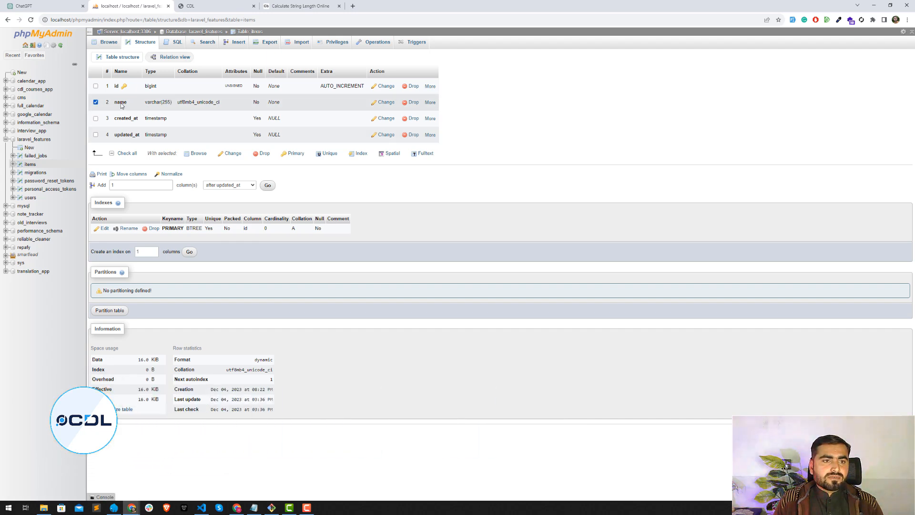
{"action": "double_click", "coordinate": [120, 102]}
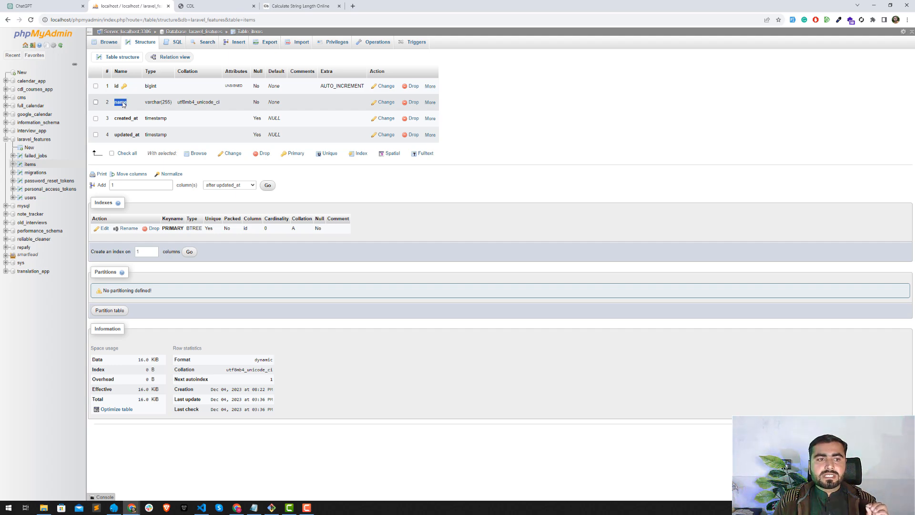
{"action": "mouse_move", "coordinate": [173, 110]}
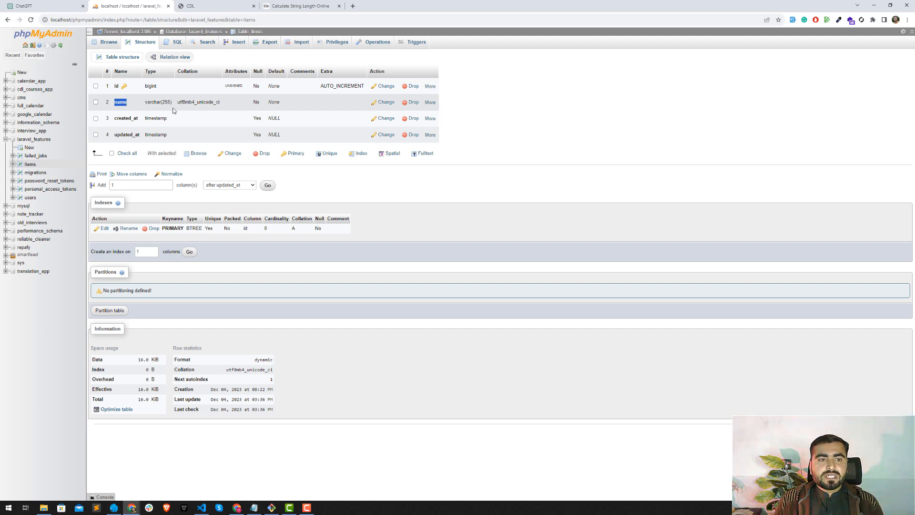
{"action": "left_click", "coordinate": [201, 506]}
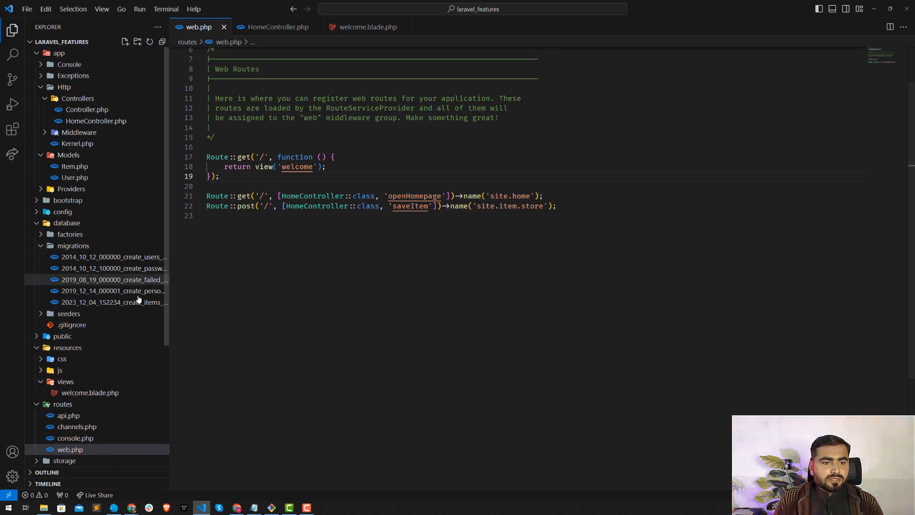
Step: Review the name column's varchar length and the HomeController routes, then return to the item form
{"action": "left_click", "coordinate": [114, 302]}
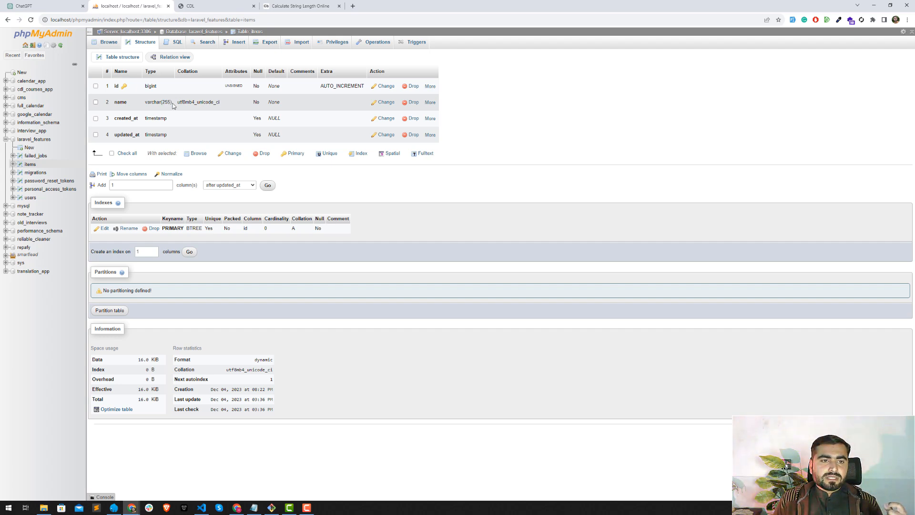
{"action": "double_click", "coordinate": [166, 102]}
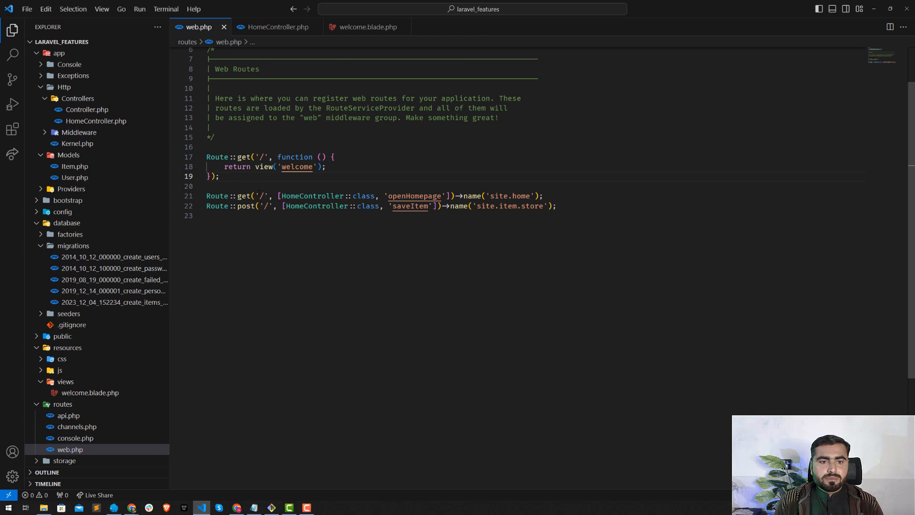
{"action": "double_click", "coordinate": [312, 195]}
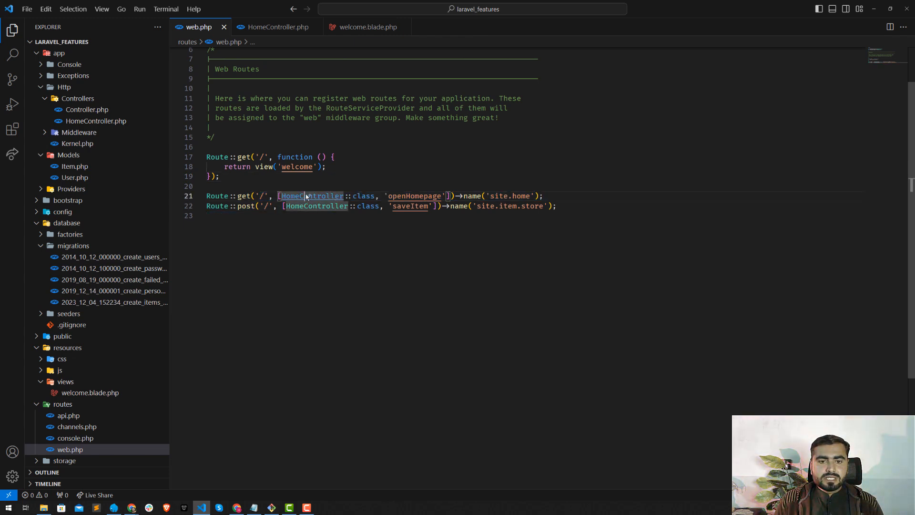
{"action": "left_click", "coordinate": [276, 27]}
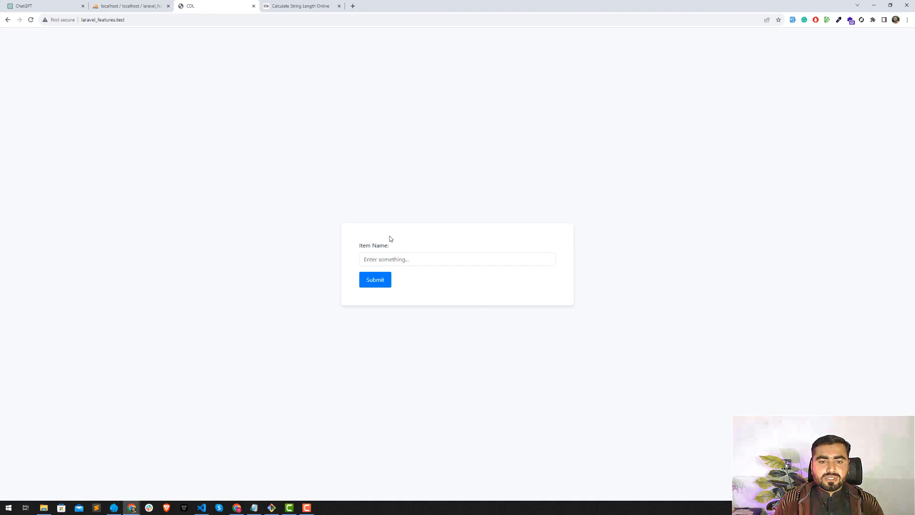
Step: Submit 'Sunslick' as a new item via the form and return to phpMyAdmin
{"action": "left_click", "coordinate": [456, 259]}
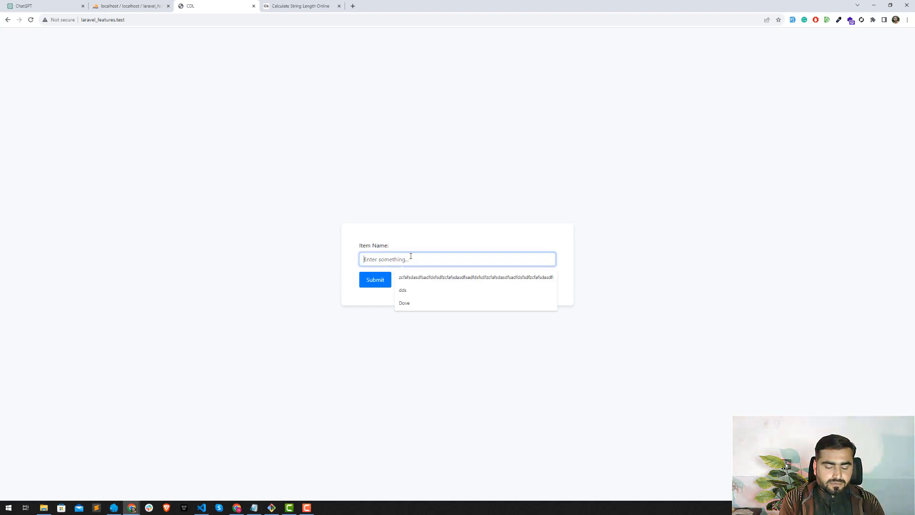
{"action": "type", "text": "Suns"}
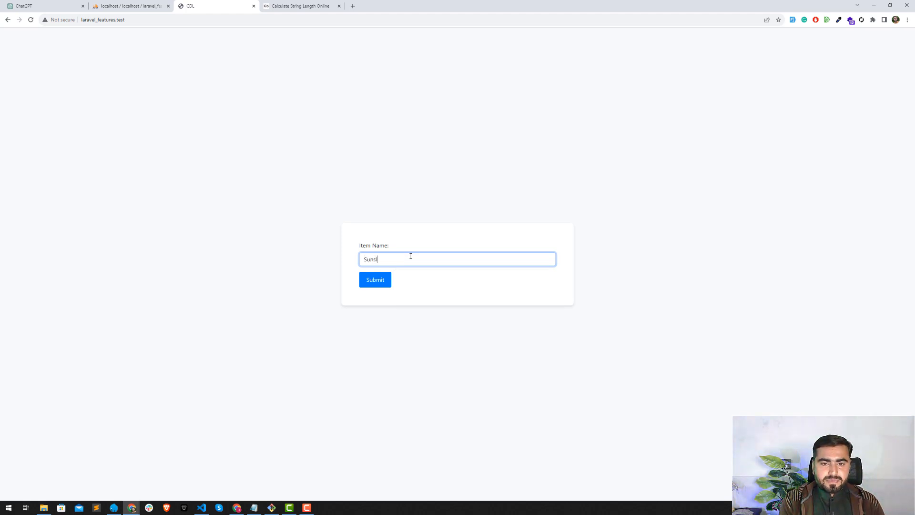
{"action": "type", "text": "lick"}
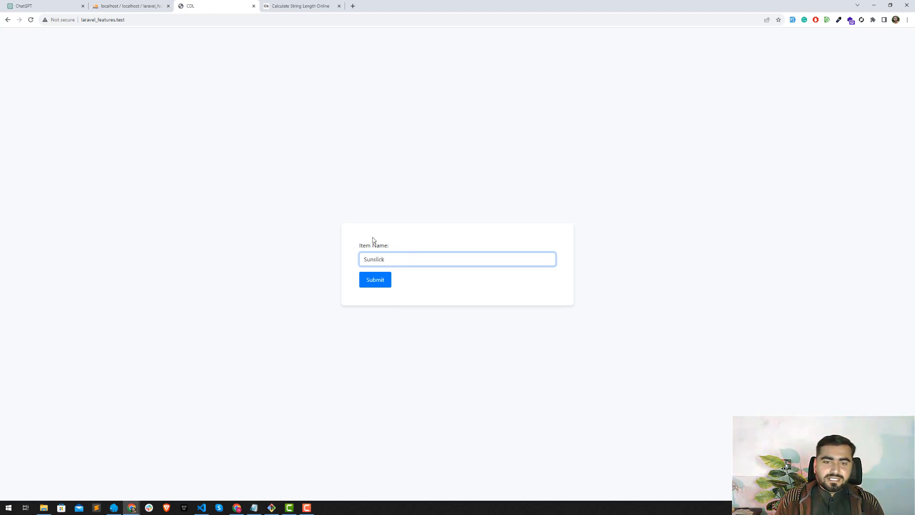
{"action": "left_click", "coordinate": [375, 280]}
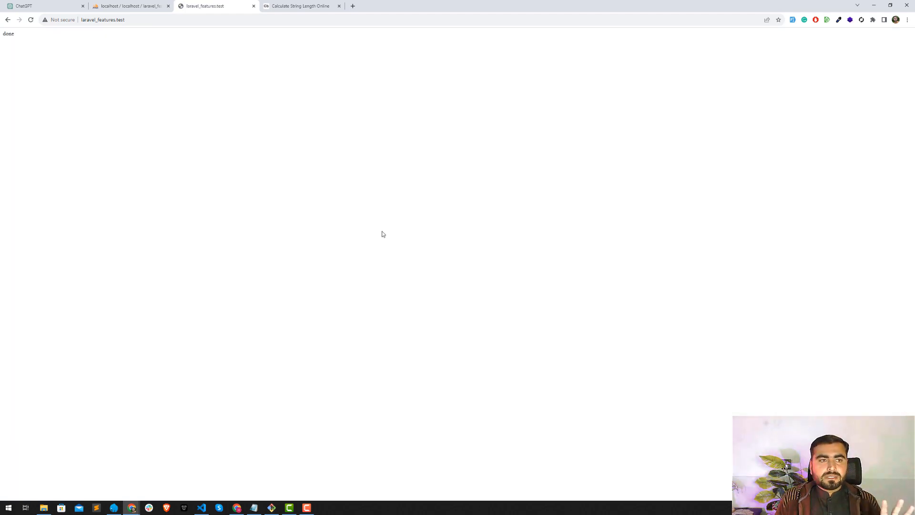
{"action": "left_click", "coordinate": [129, 5]}
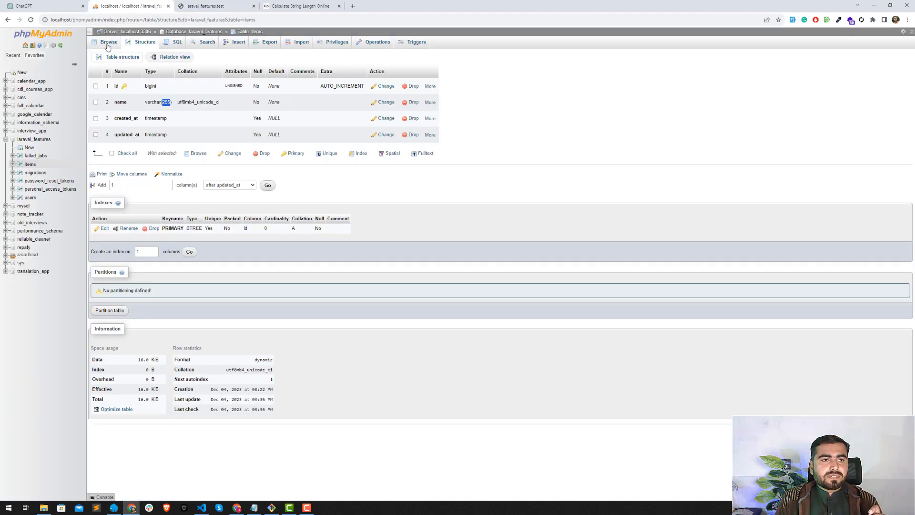
Step: Browse the items rows to confirm the Sunslick record, then go to the string-length calculator
{"action": "left_click", "coordinate": [109, 41]}
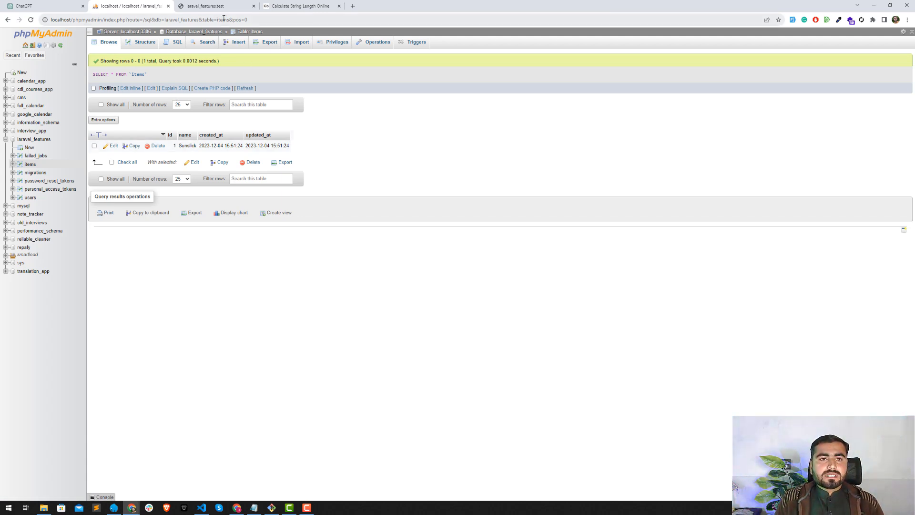
{"action": "left_click", "coordinate": [216, 6]}
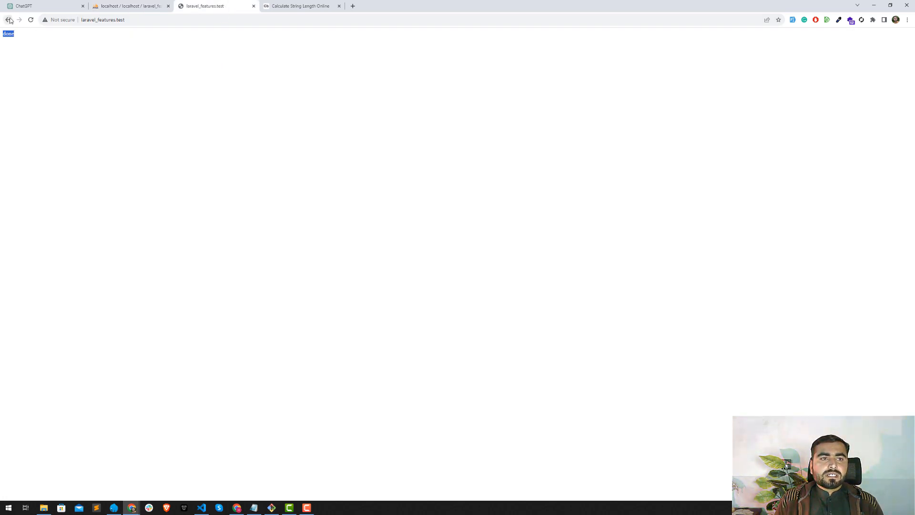
{"action": "left_click", "coordinate": [9, 19]}
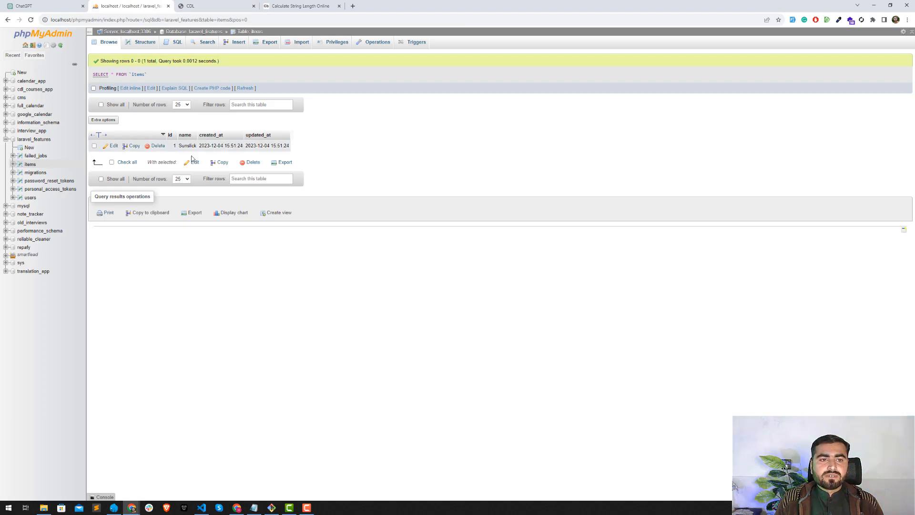
{"action": "left_click", "coordinate": [145, 41]}
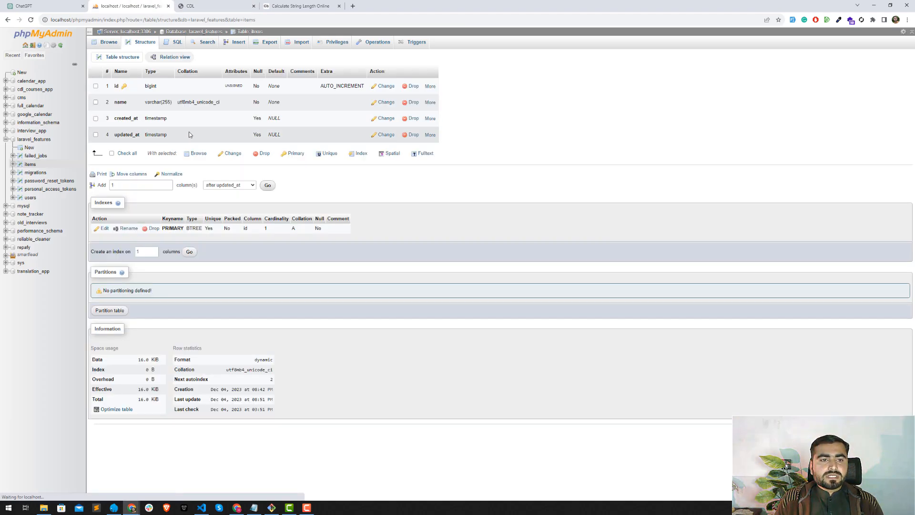
{"action": "left_click", "coordinate": [302, 6]}
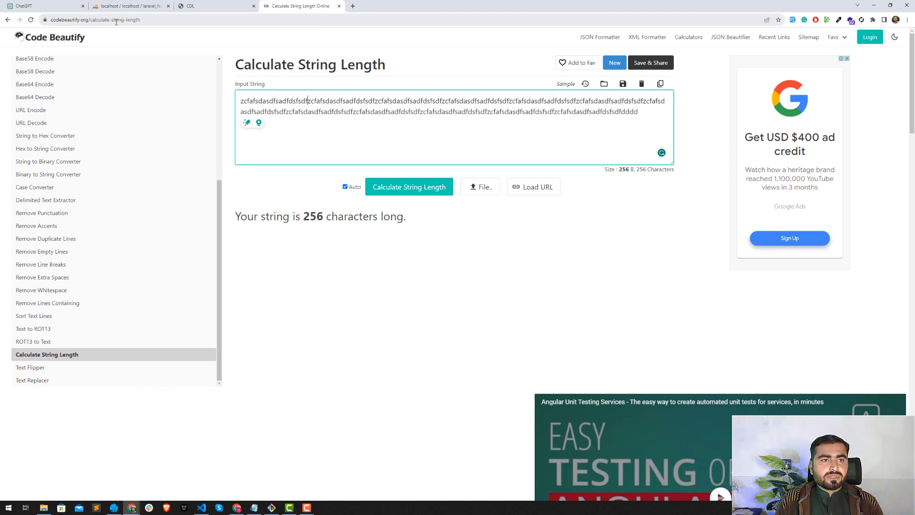
{"action": "mouse_move", "coordinate": [356, 59]}
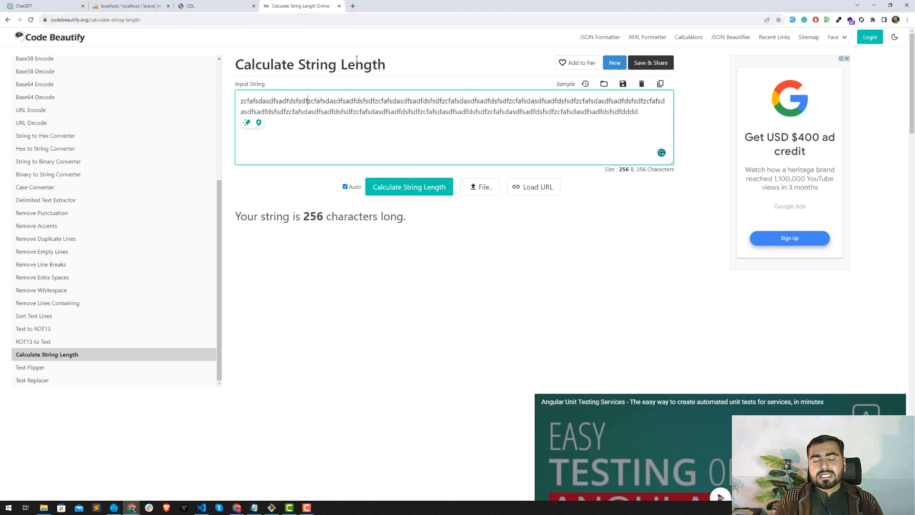
Step: Select the 256-character test string for copying into the form
{"action": "key", "text": "ctrl+a"}
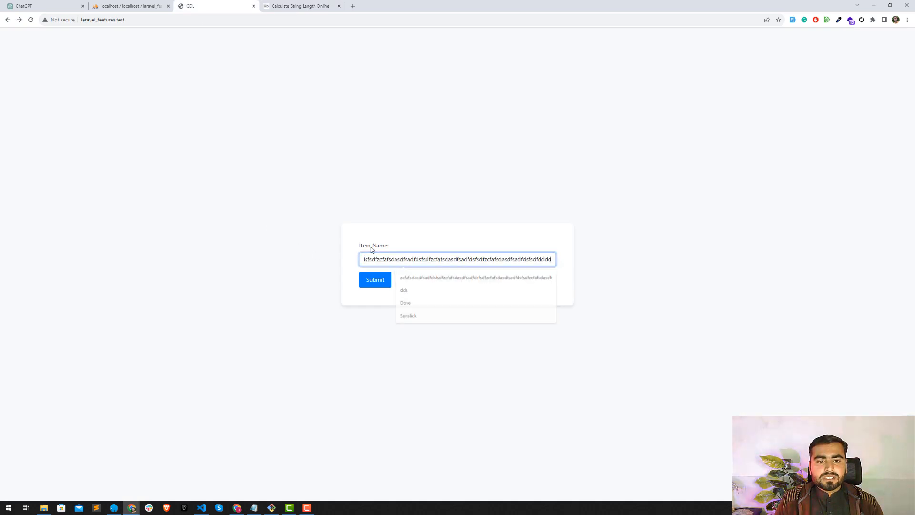
Step: Submit the 256-character name and highlight the SQLSTATE[22001] 'data too long for column name' error
{"action": "left_click", "coordinate": [475, 277]}
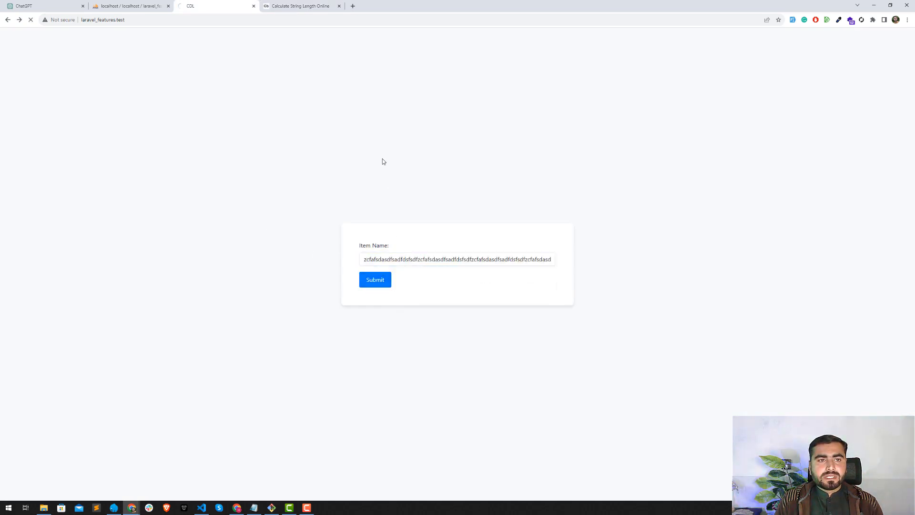
{"action": "left_click", "coordinate": [375, 280]}
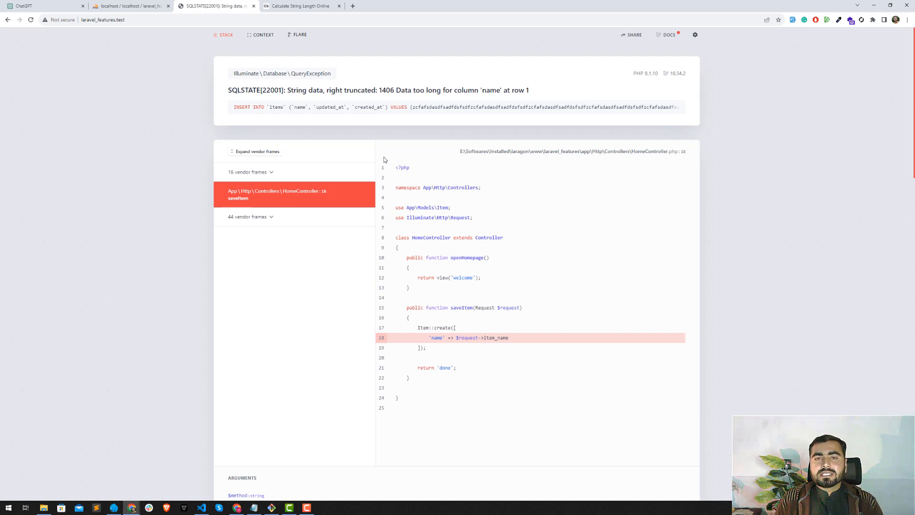
{"action": "left_click_drag", "start_coordinate": [292, 90], "coordinate": [490, 106]}
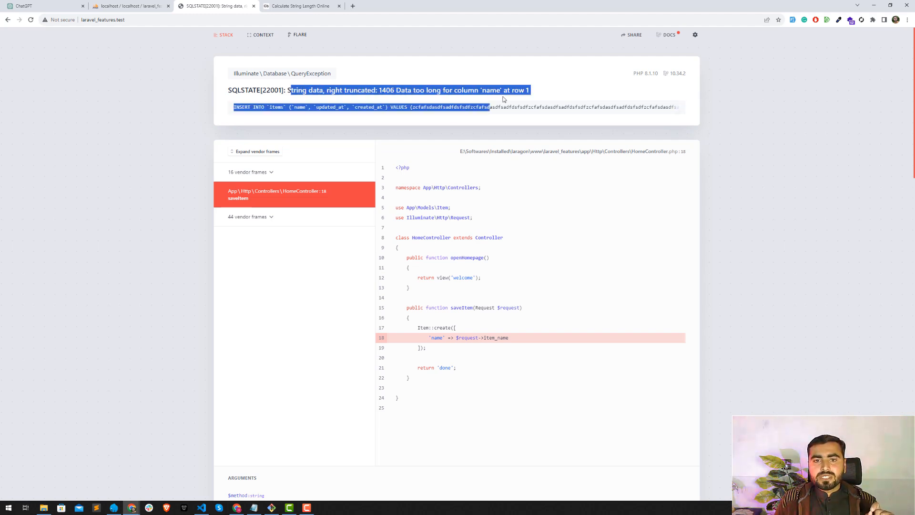
{"action": "left_click", "coordinate": [503, 98]}
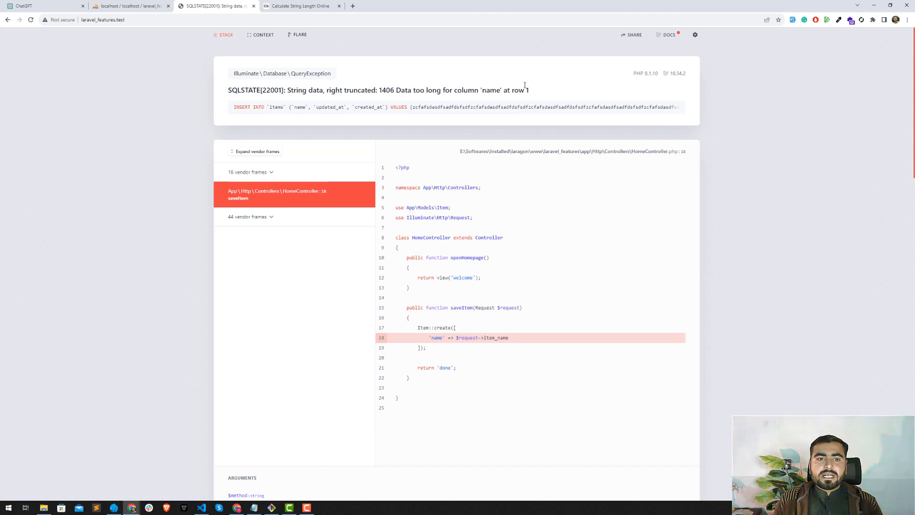
{"action": "mouse_move", "coordinate": [506, 103]}
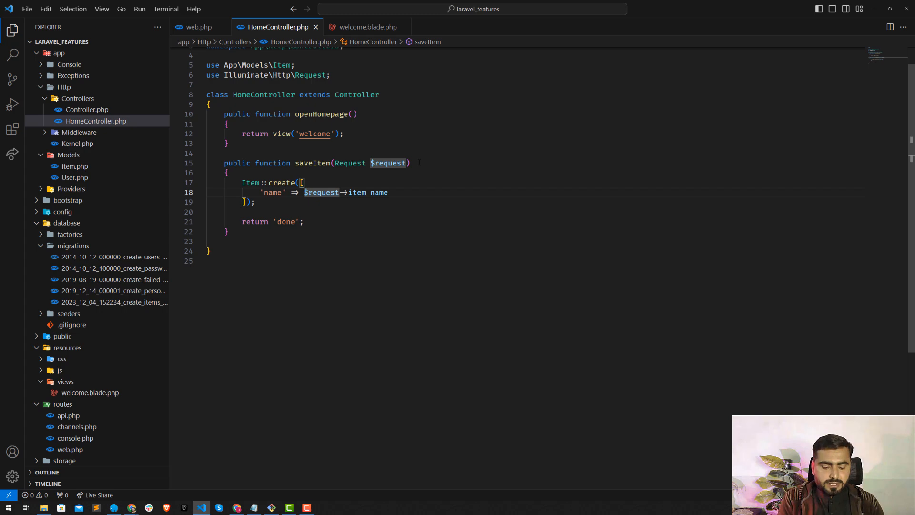
Step: Change APP_DEBUG from true to false in the .env file
{"action": "left_click", "coordinate": [59, 337]}
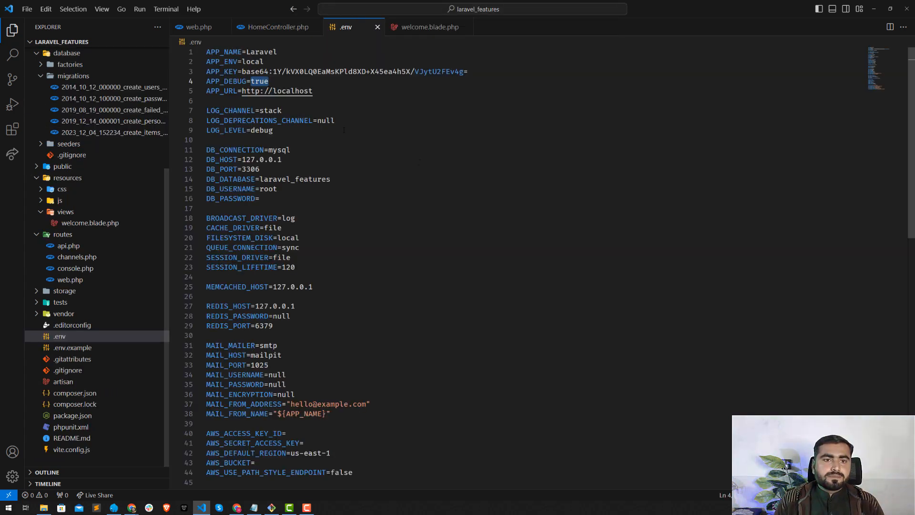
{"action": "type", "text": "false"}
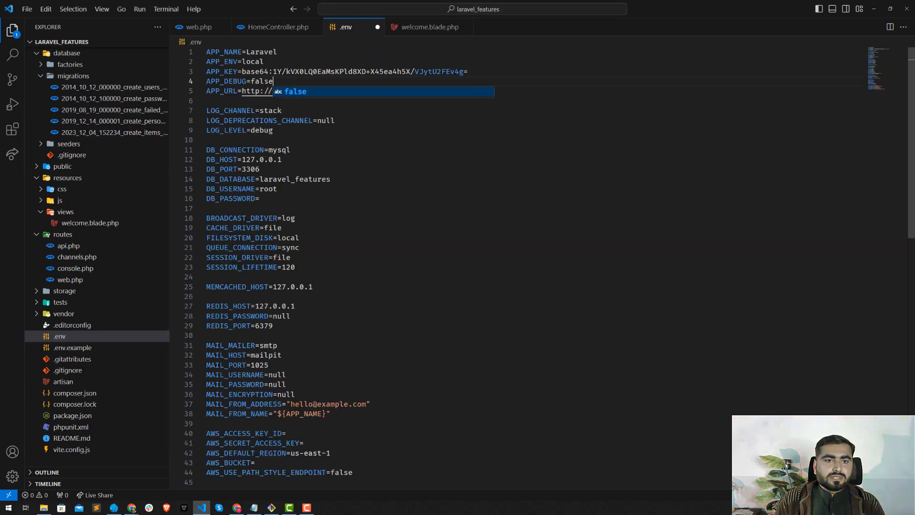
{"action": "type", "text": "po"}
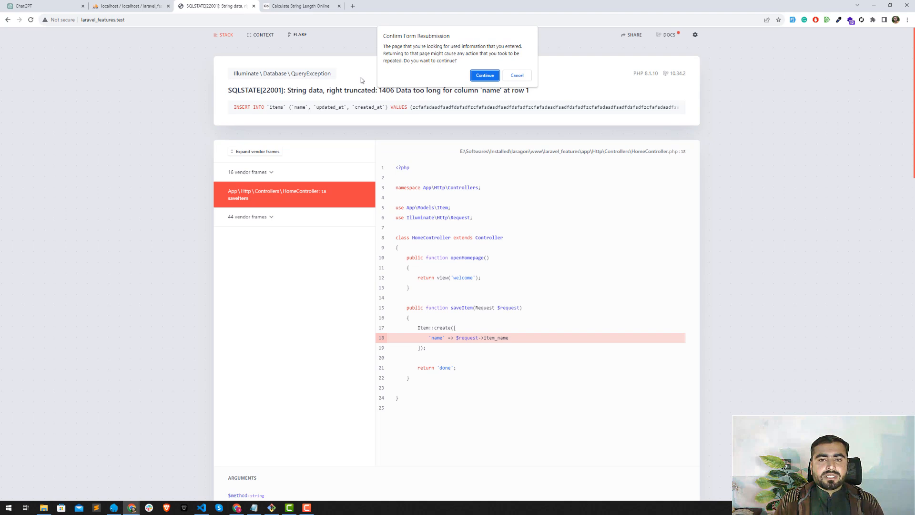
Step: Confirm form resubmission to see the plain 500 Server Error page
{"action": "left_click", "coordinate": [484, 76]}
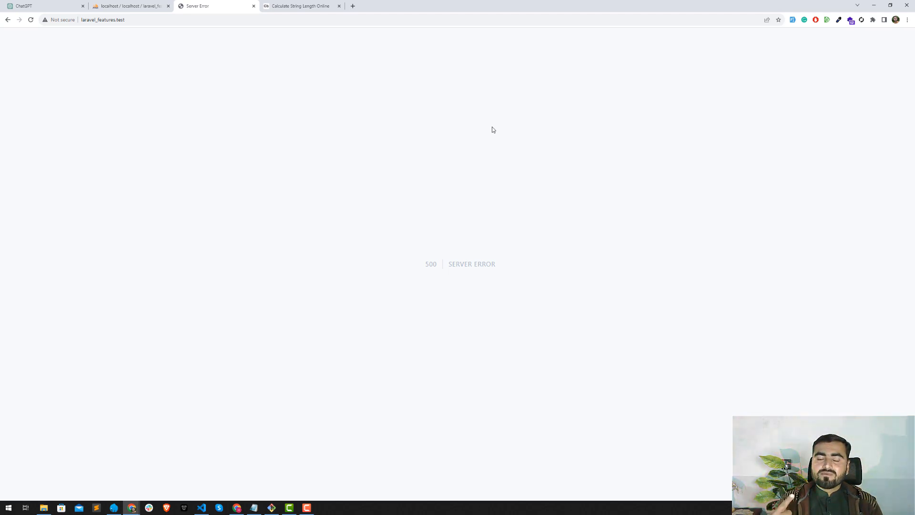
Step: Switch from the 500 error page back to the VS Code window
{"action": "key", "text": "alt+tab"}
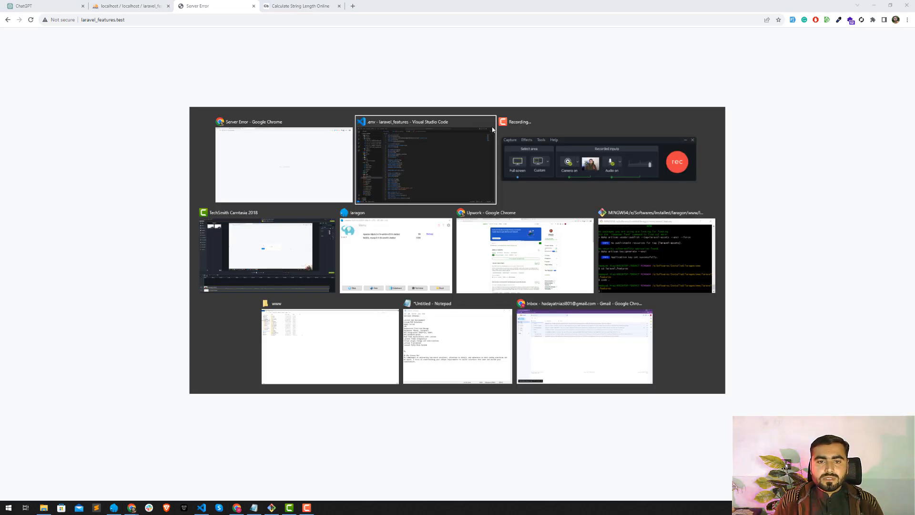
Step: Insert $request->validate(['name' => 'required|string']) above Item::create in saveItem
{"action": "left_click", "coordinate": [425, 163]}
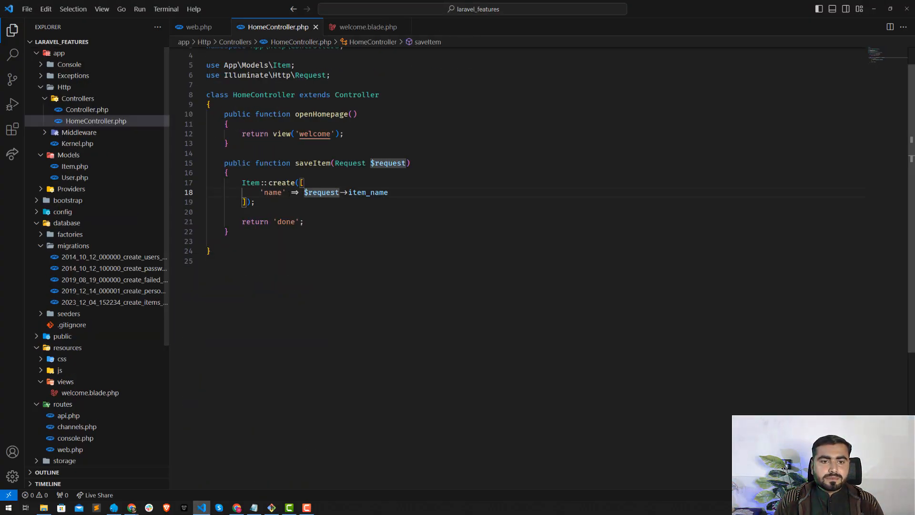
{"action": "key", "text": "Enter"}
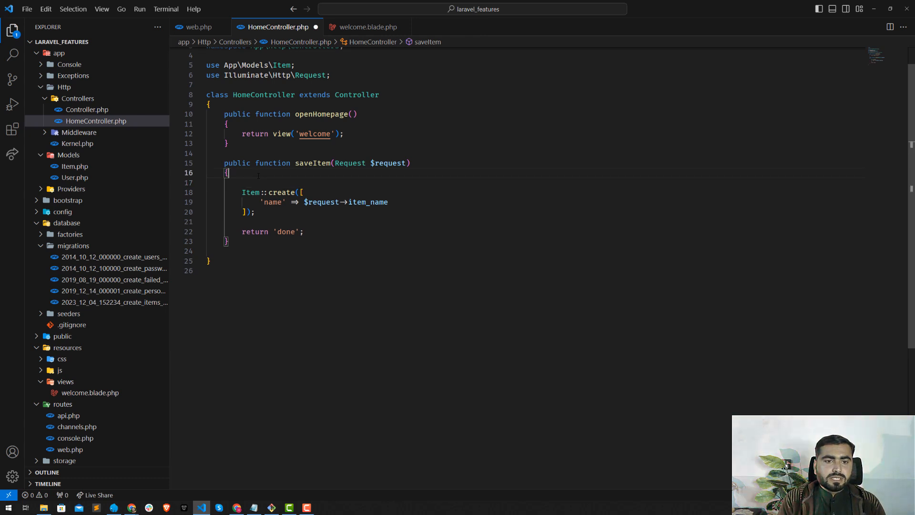
{"action": "type", "text": "$request"}
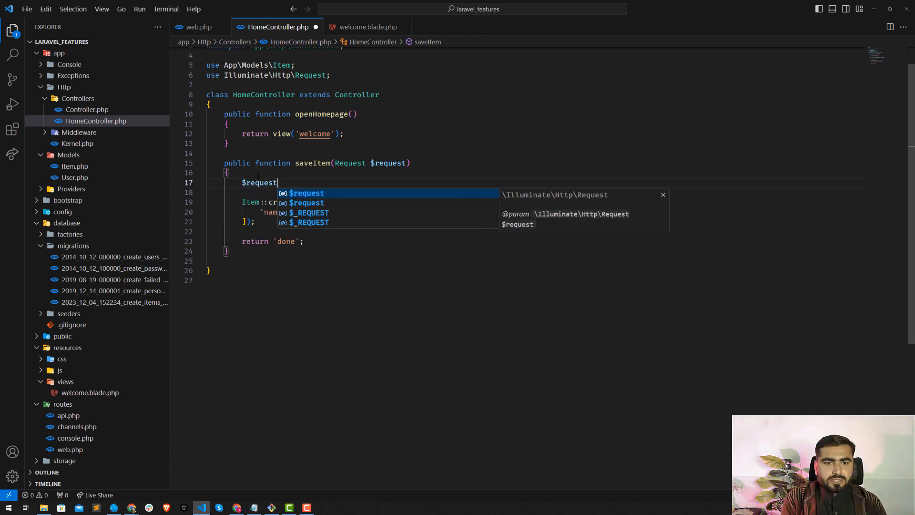
{"action": "type", "text": "->validate(["}
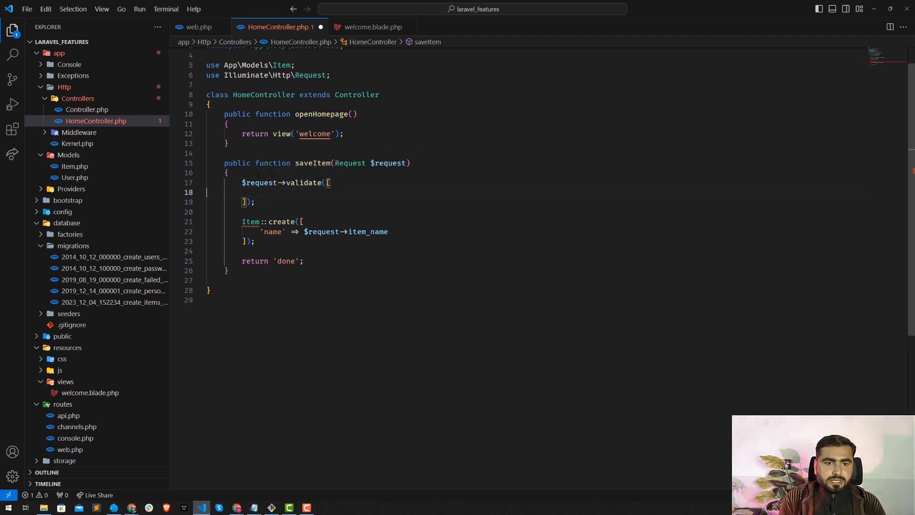
{"action": "type", "text": "'name' =>"}
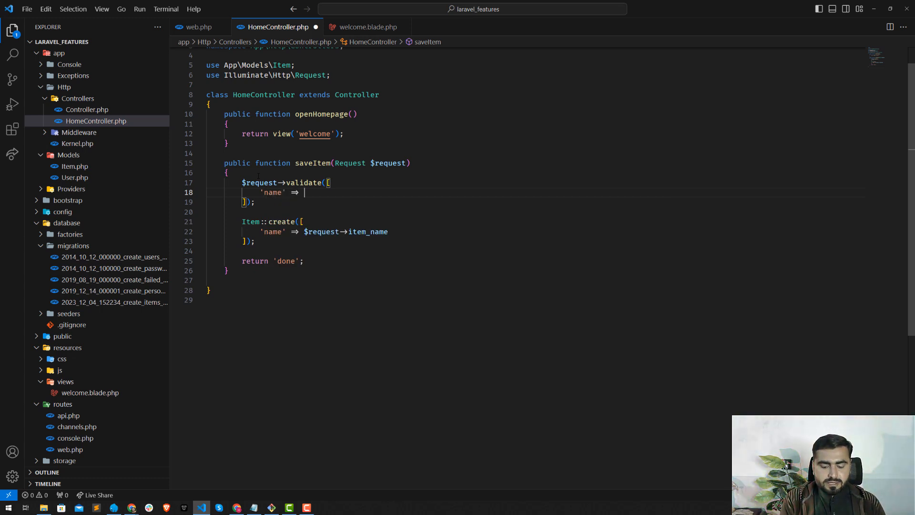
{"action": "type", "text": "''"}
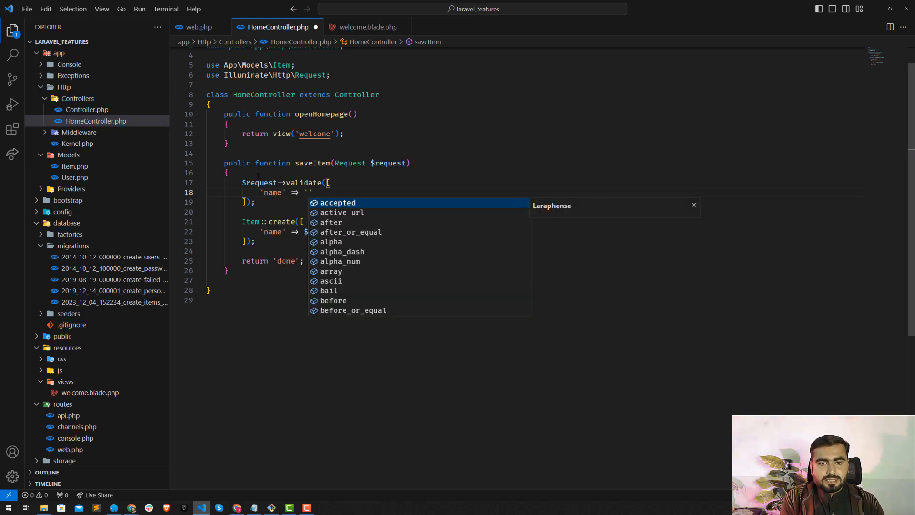
{"action": "type", "text": "required"}
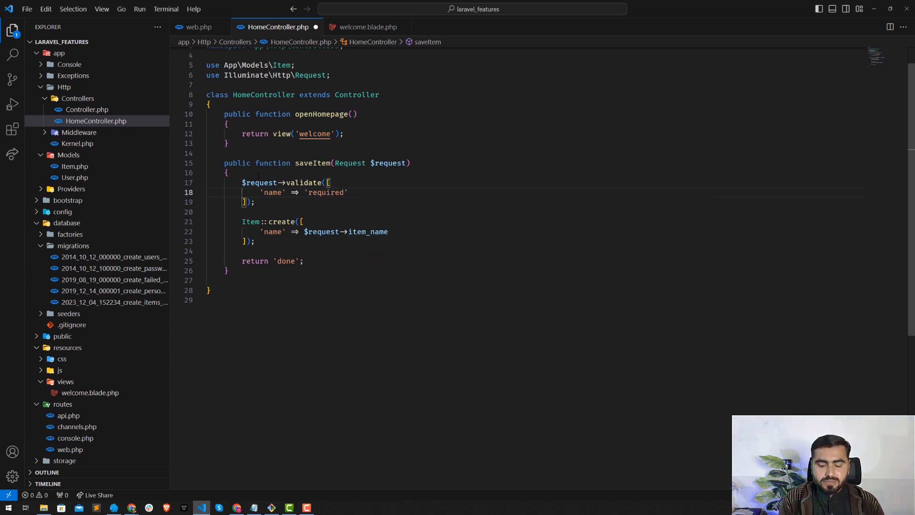
{"action": "type", "text": "|string"}
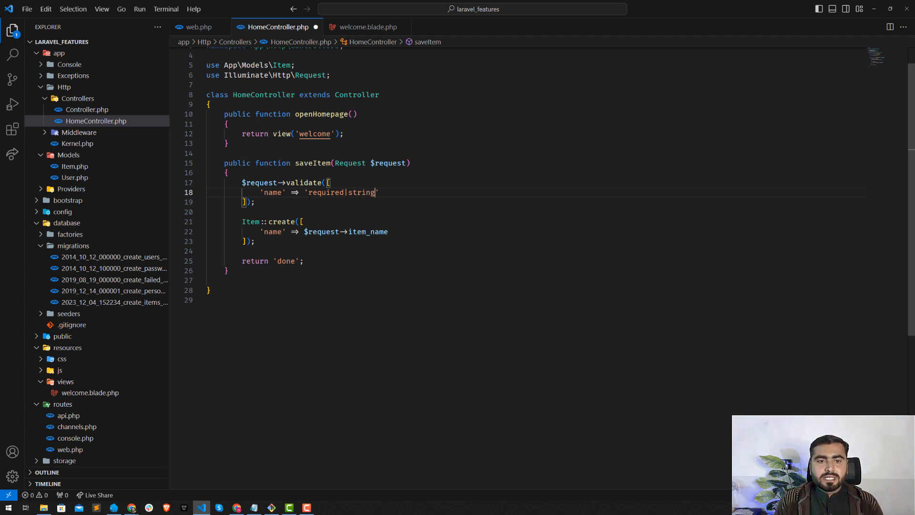
{"action": "double_click", "coordinate": [341, 191]}
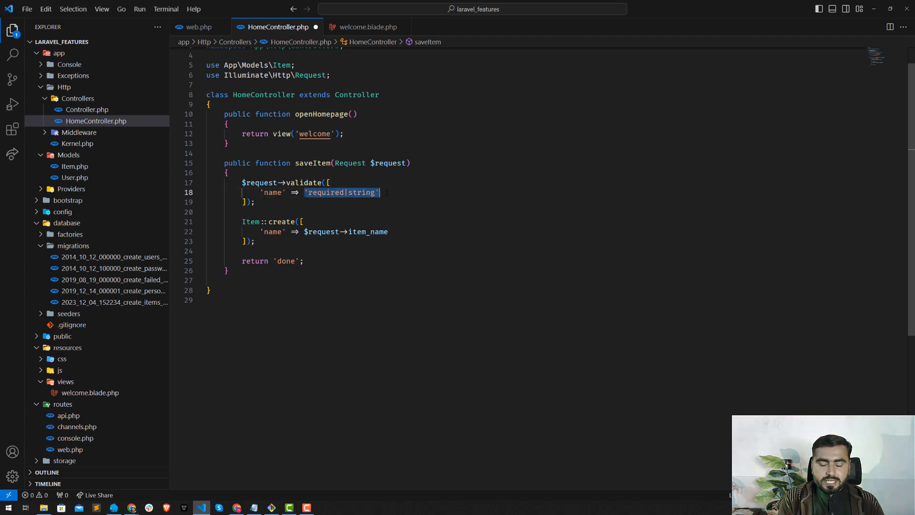
Step: Replace 'required|string' with the array ['required', 'string'] and begin a new custom rule entry
{"action": "key", "text": "Delete"}
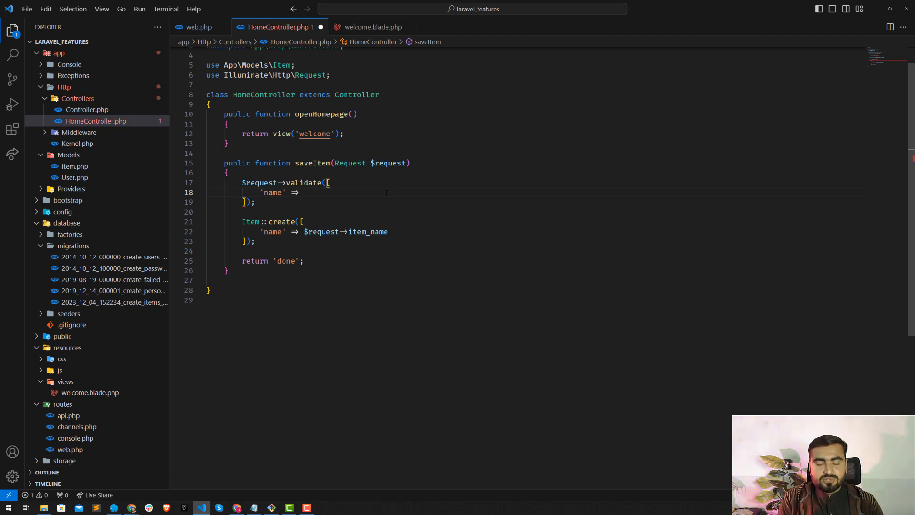
{"action": "type", "text": "[]"}
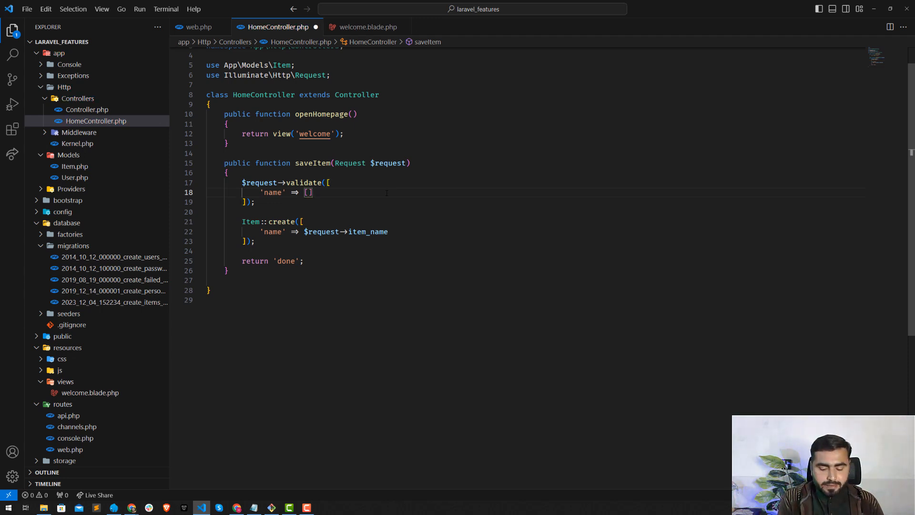
{"action": "type", "text": "'required'"}
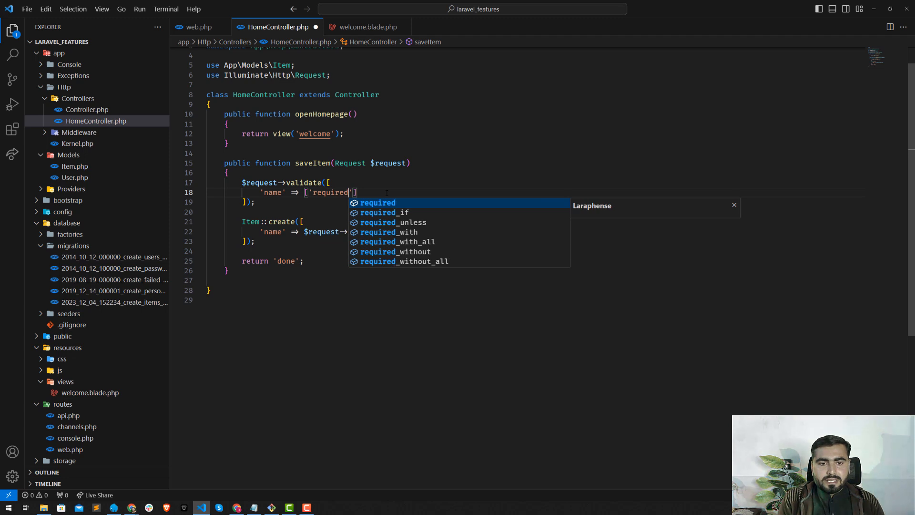
{"action": "type", "text": ", s"}
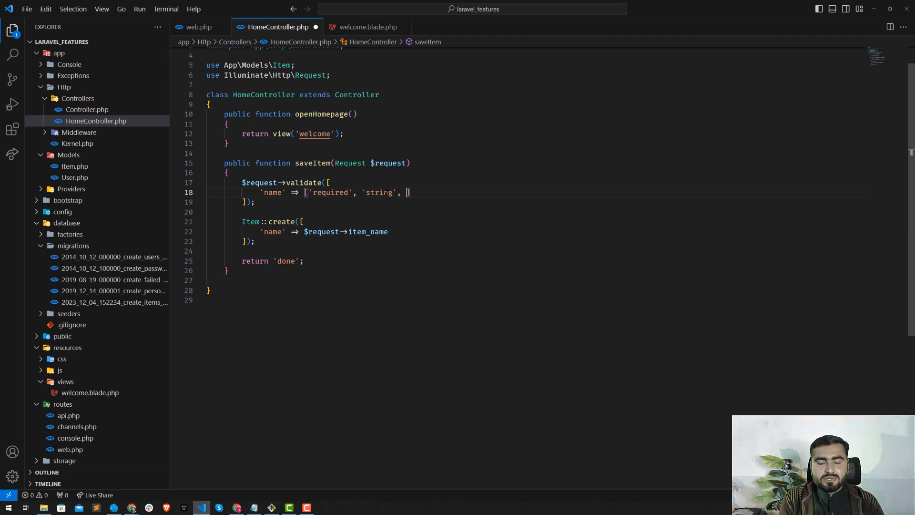
{"action": "type", "text": "newC"}
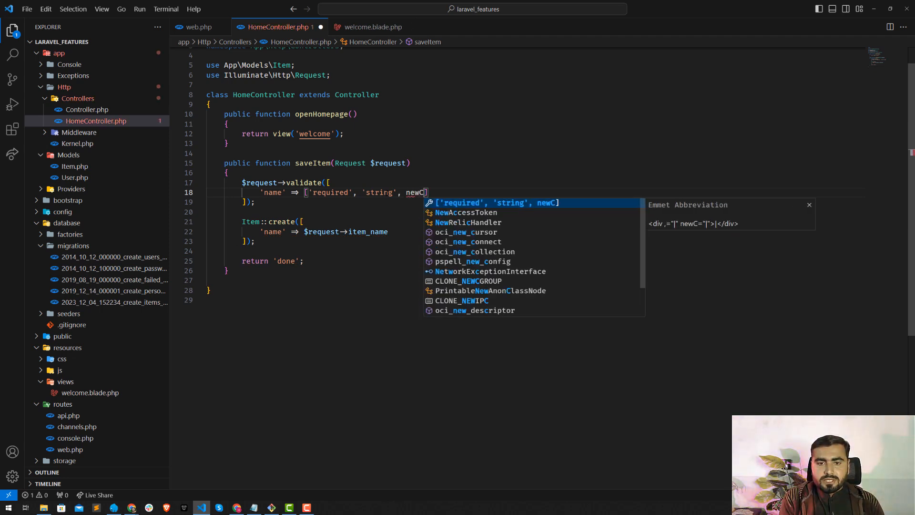
{"action": "type", "text": "utsomRUl"}
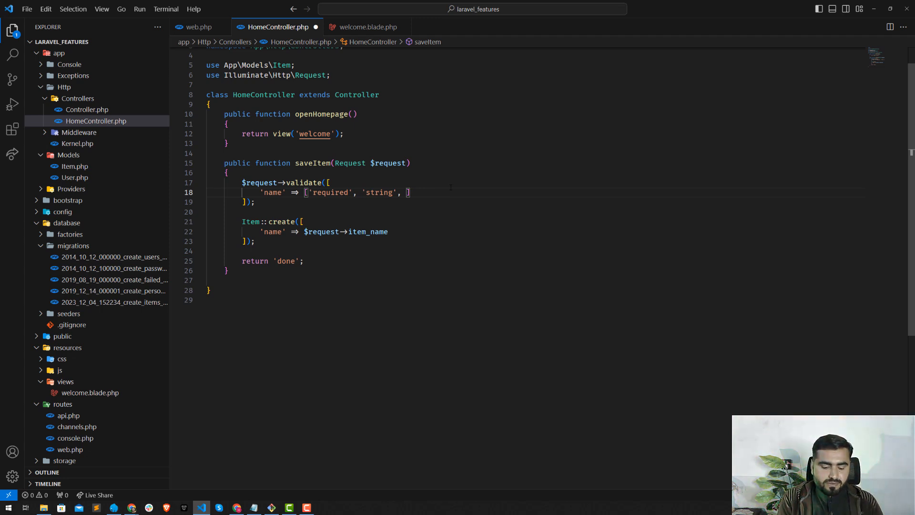
Step: Add 'max:255' as the third rule in the name validation array
{"action": "type", "text": "'max:'"}
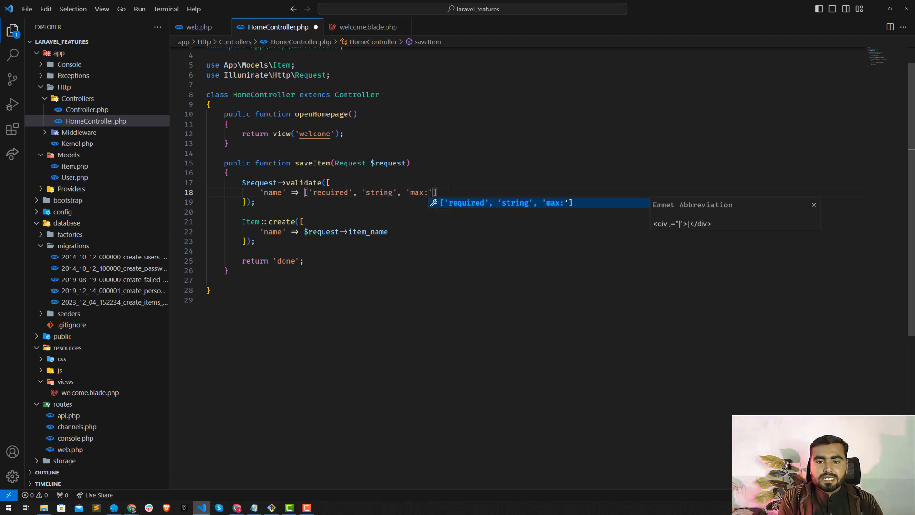
{"action": "type", "text": "2"}
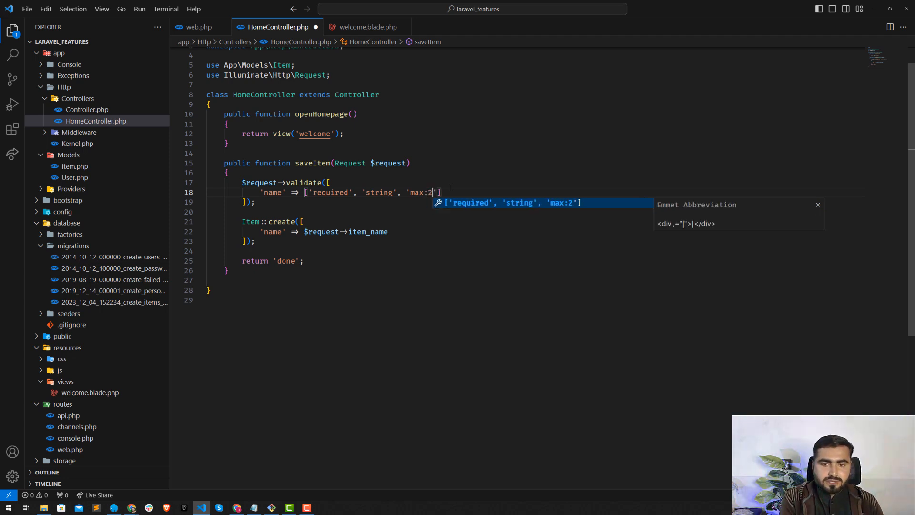
{"action": "type", "text": "55"}
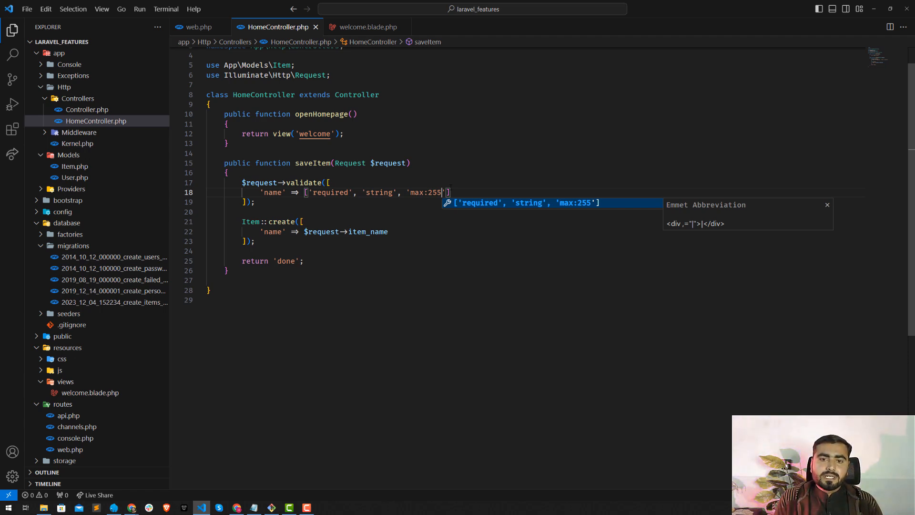
{"action": "key", "text": "alt+tab"}
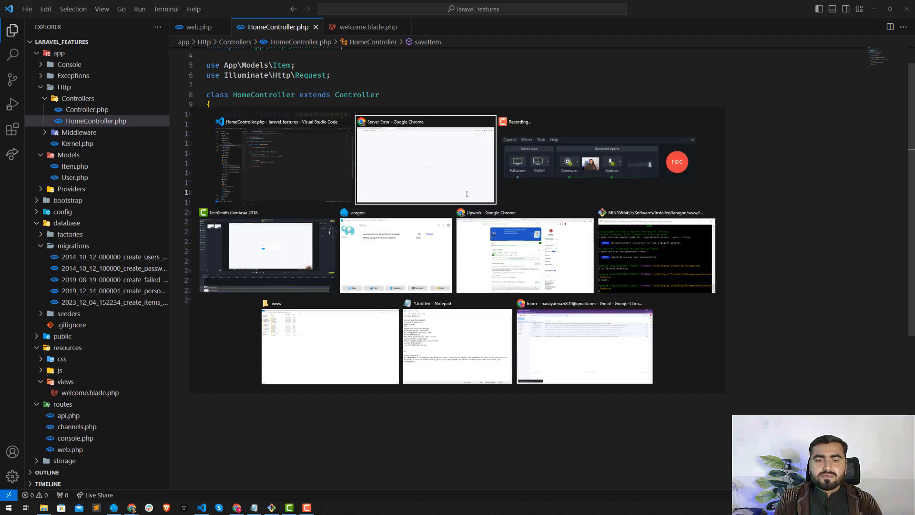
Step: Resubmit the form in Chrome so it shows 'The name field is required.' instead of the server error
{"action": "left_click", "coordinate": [425, 160]}
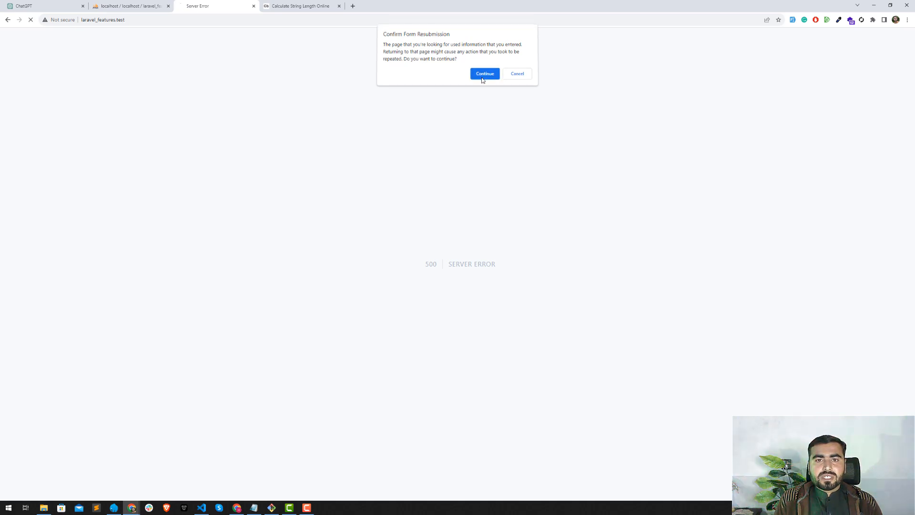
{"action": "left_click", "coordinate": [484, 73]}
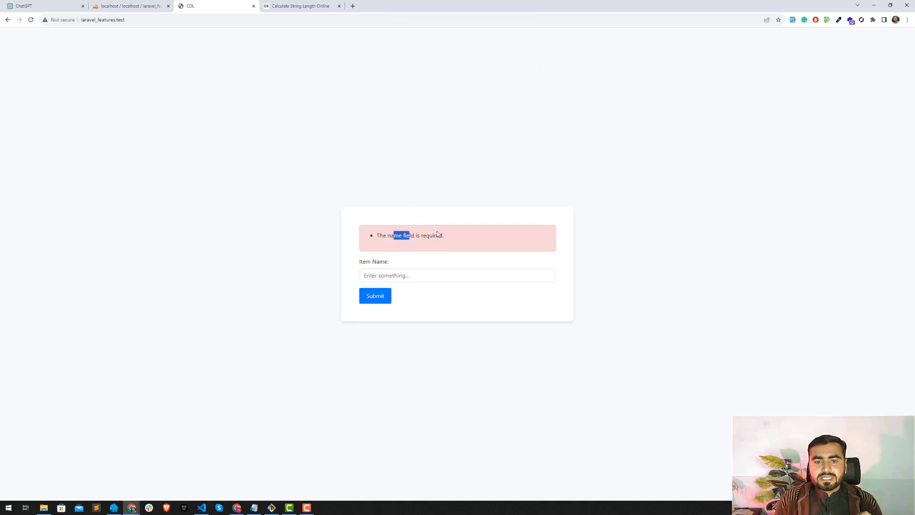
{"action": "left_click", "coordinate": [457, 274]}
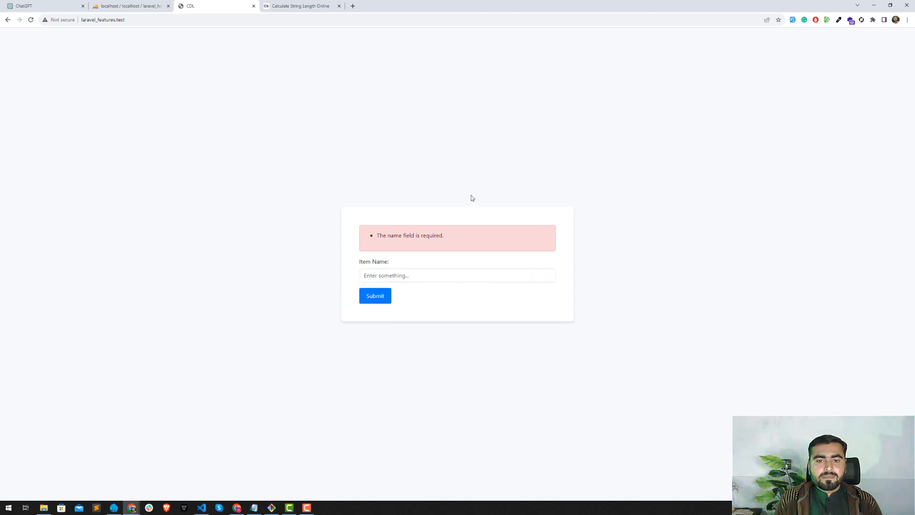
{"action": "key", "text": "alt+tab"}
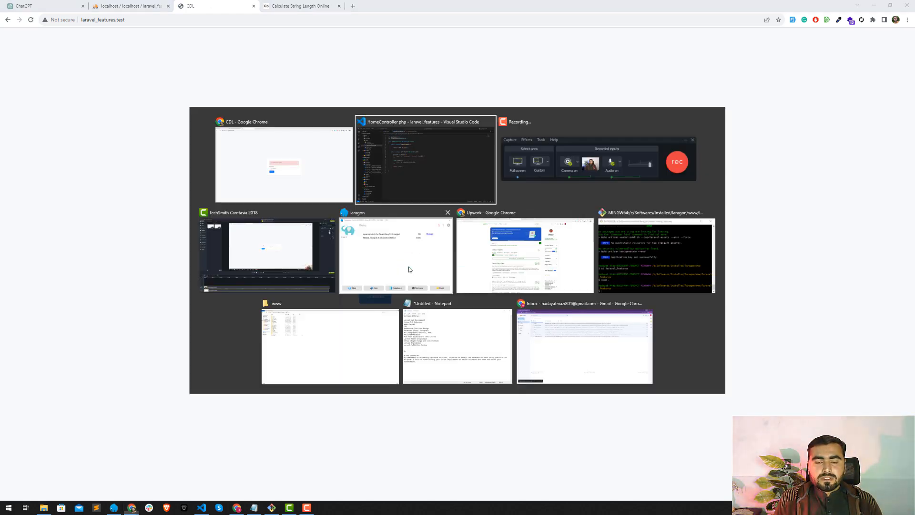
Step: Change the validated key from 'name' to 'item_name', keeping the same rules
{"action": "left_click", "coordinate": [425, 162]}
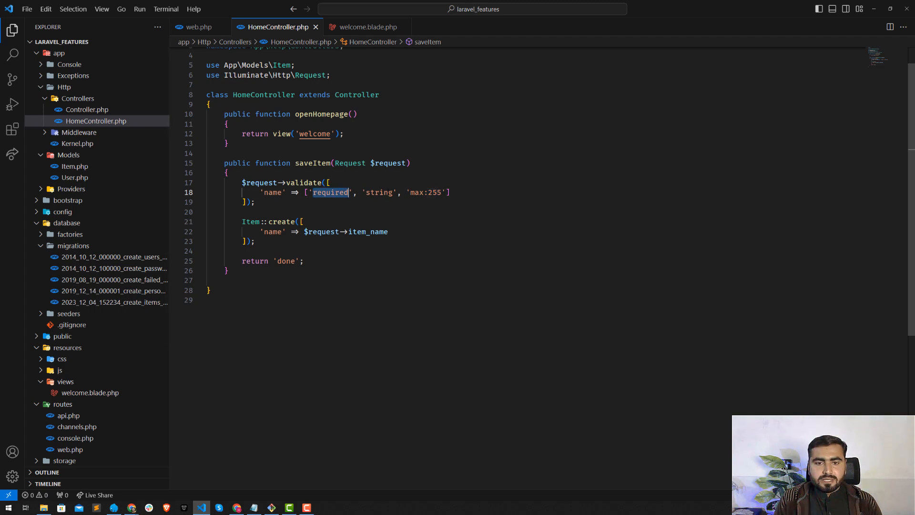
{"action": "double_click", "coordinate": [416, 192]}
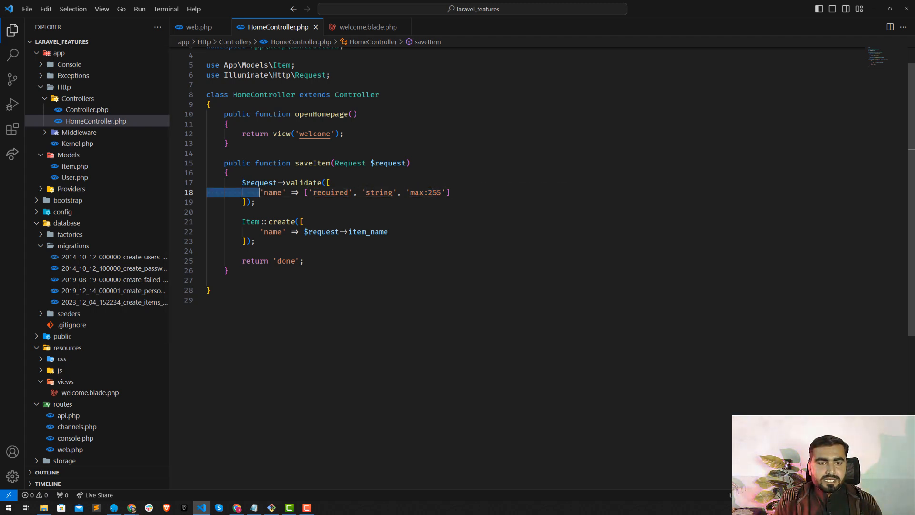
{"action": "type", "text": "item"}
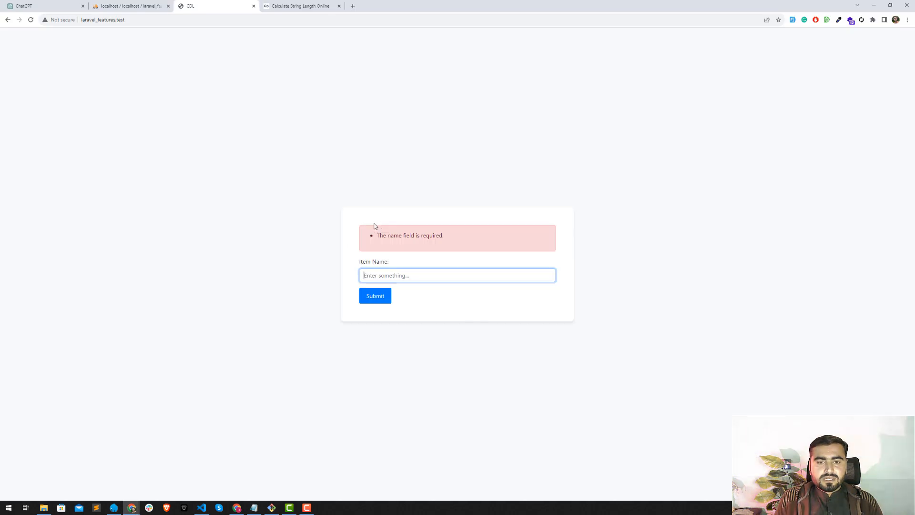
Step: Submit a long Item Name so the form reports it must not exceed 255 characters
{"action": "left_click", "coordinate": [374, 295]}
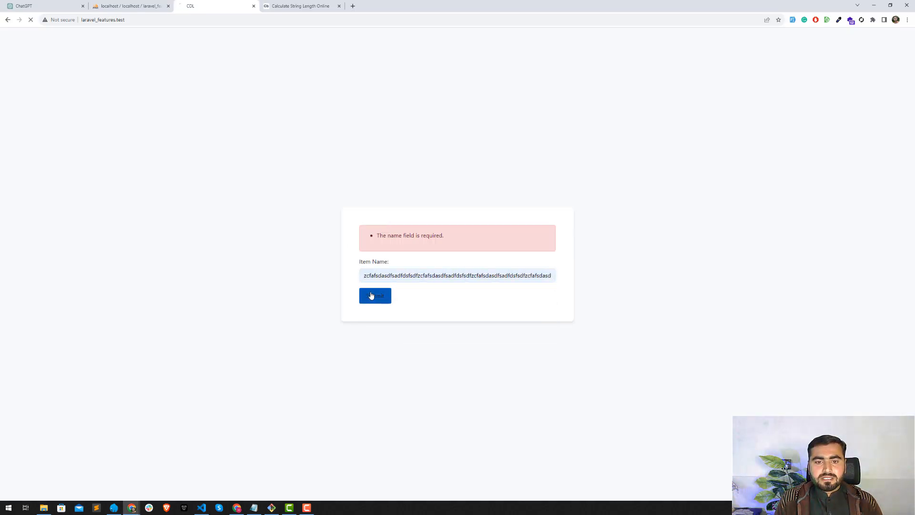
{"action": "left_click", "coordinate": [374, 295]}
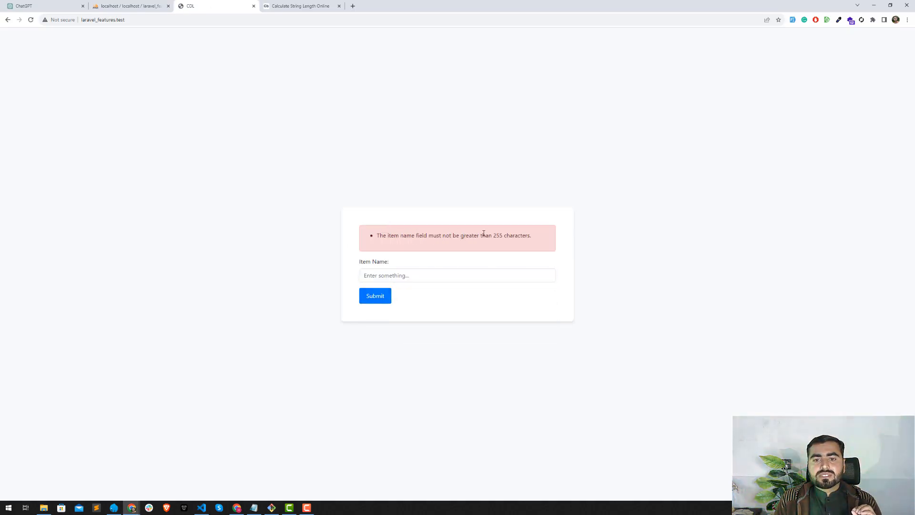
{"action": "mouse_move", "coordinate": [490, 229]}
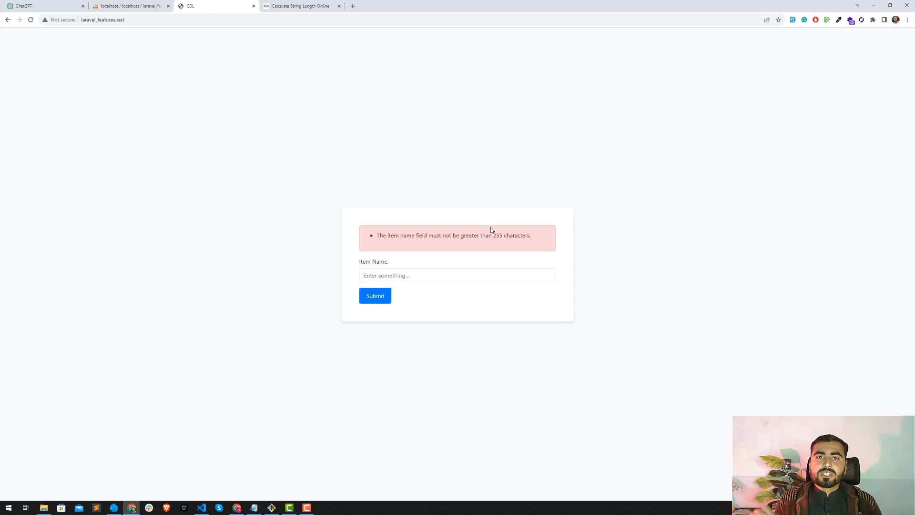